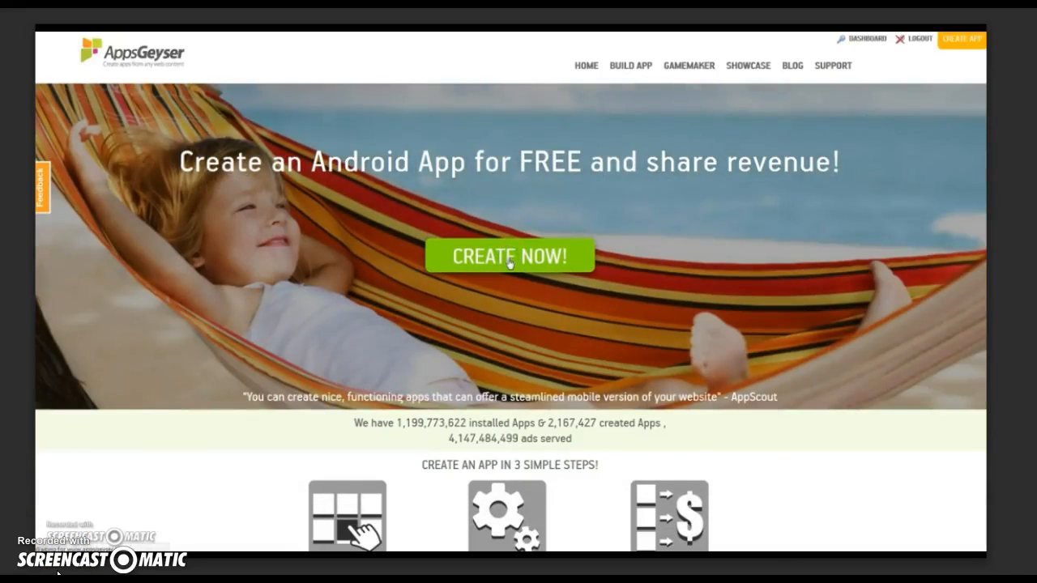
# Open the Create App template gallery from the AppsGeyser home page
pyautogui.click(509, 256)
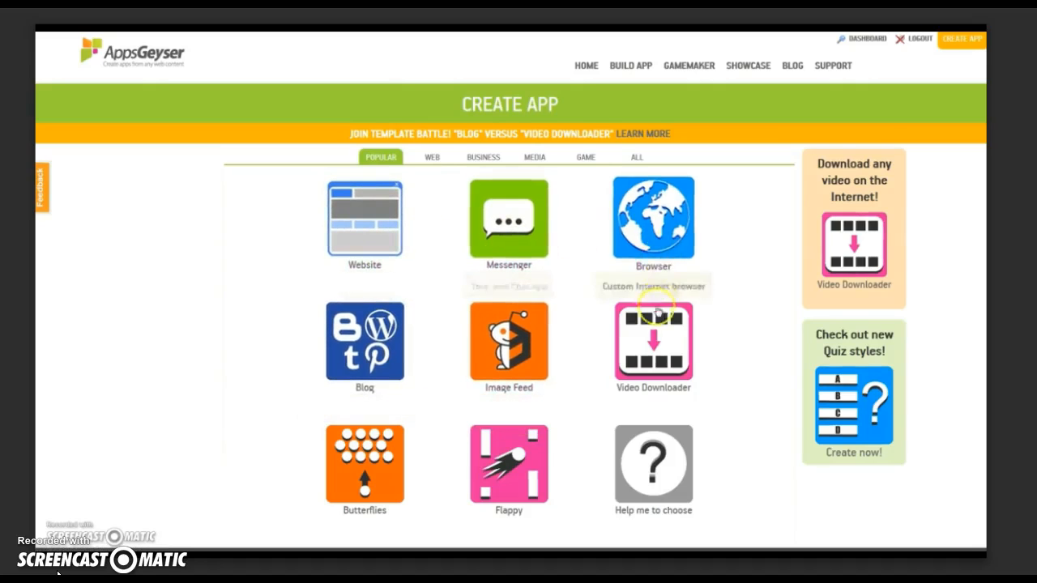
pyautogui.moveTo(365, 341)
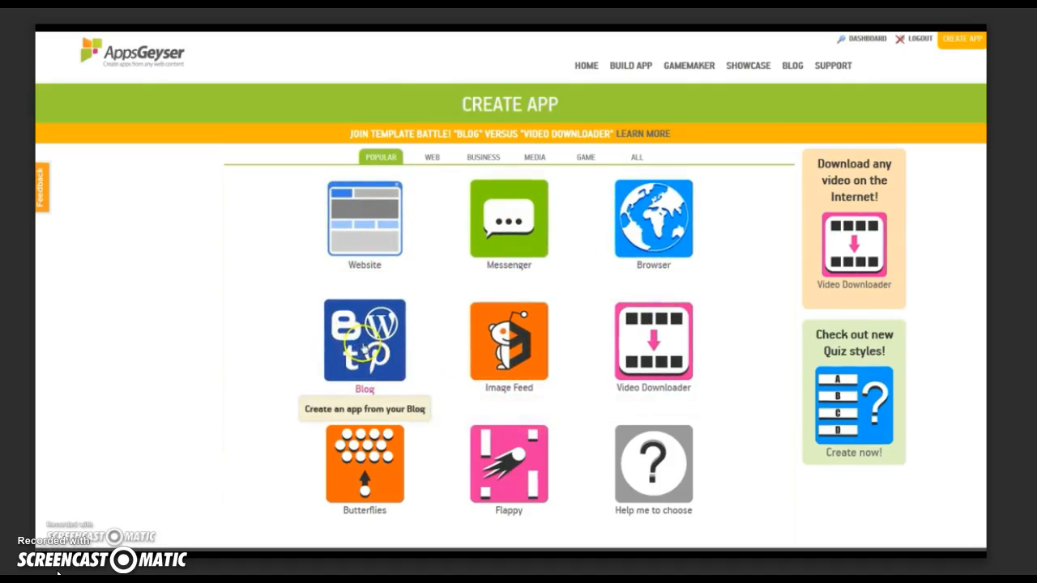
pyautogui.click(364, 339)
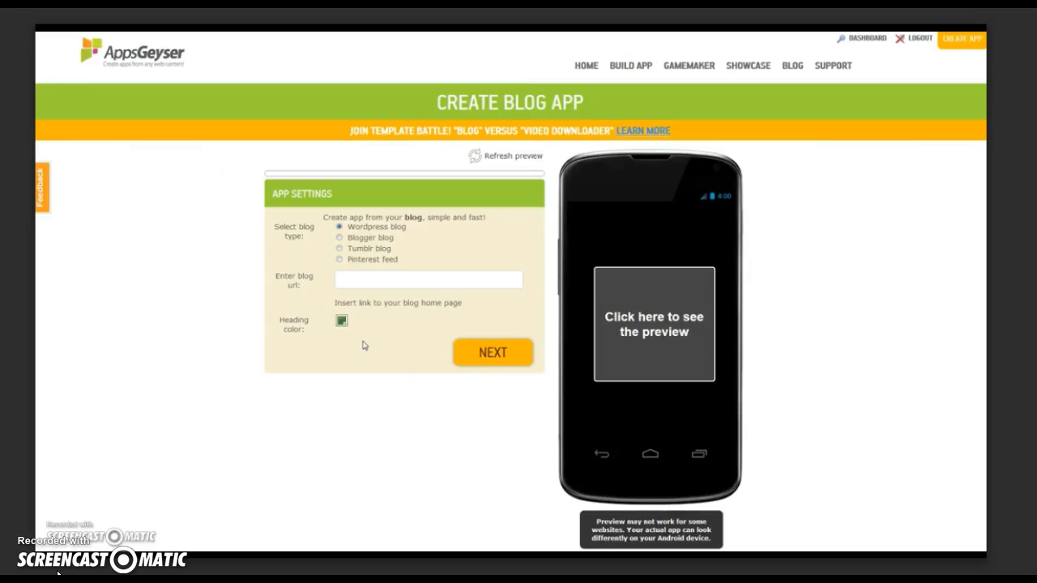
pyautogui.moveTo(415, 228)
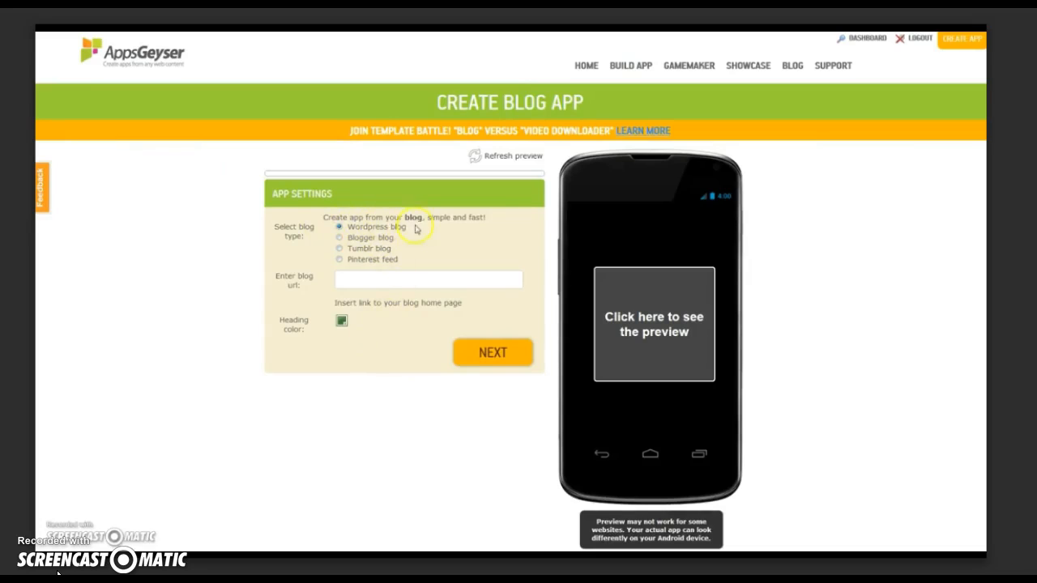
pyautogui.click(339, 238)
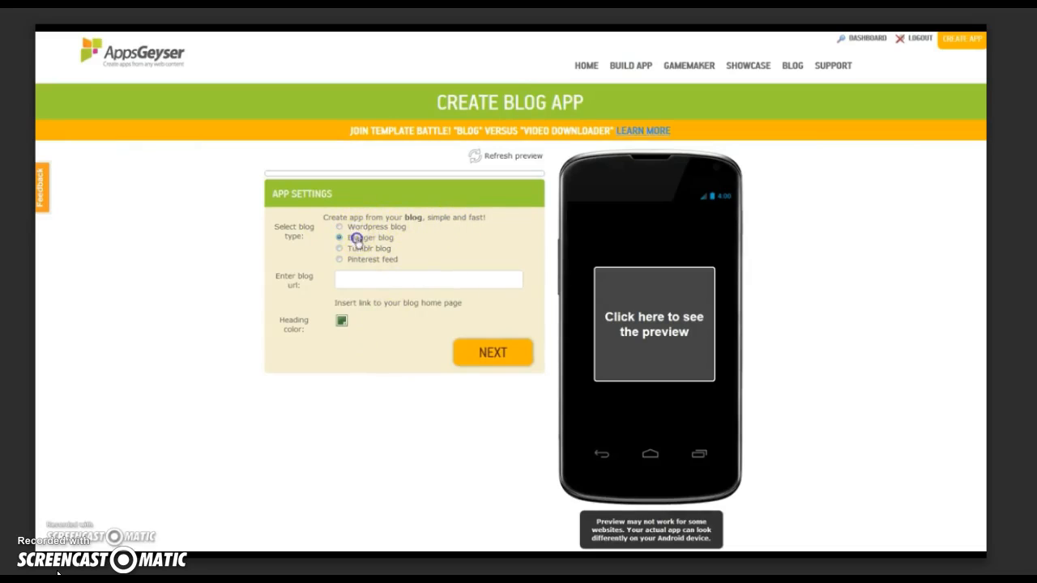
pyautogui.click(338, 259)
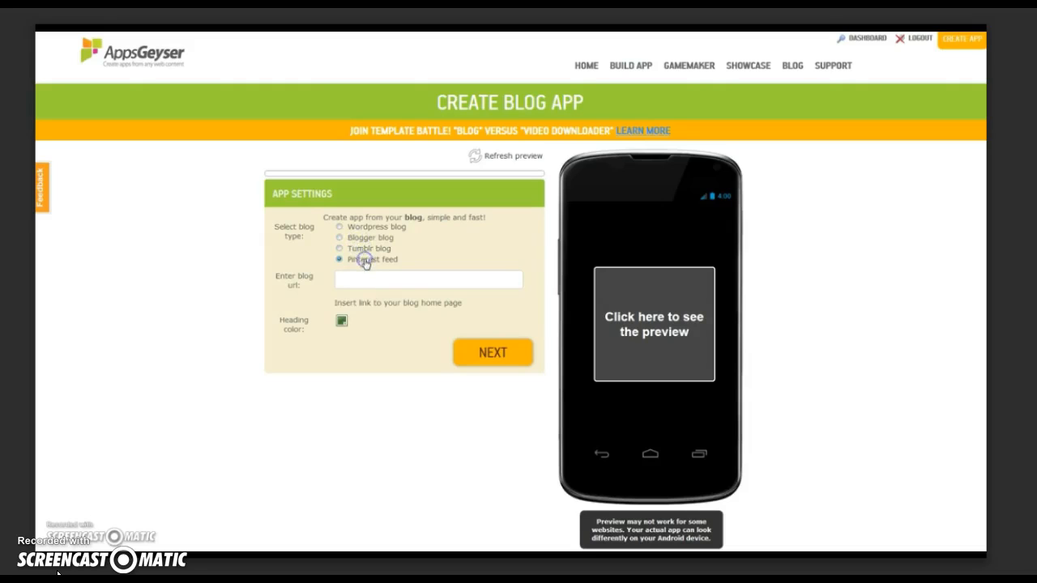
pyautogui.click(339, 227)
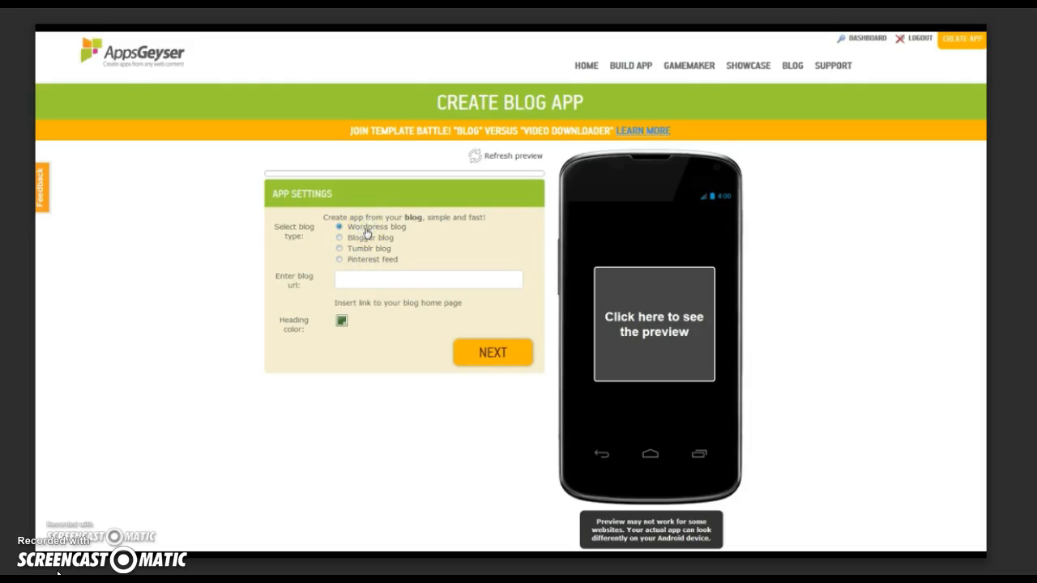
pyautogui.click(428, 280)
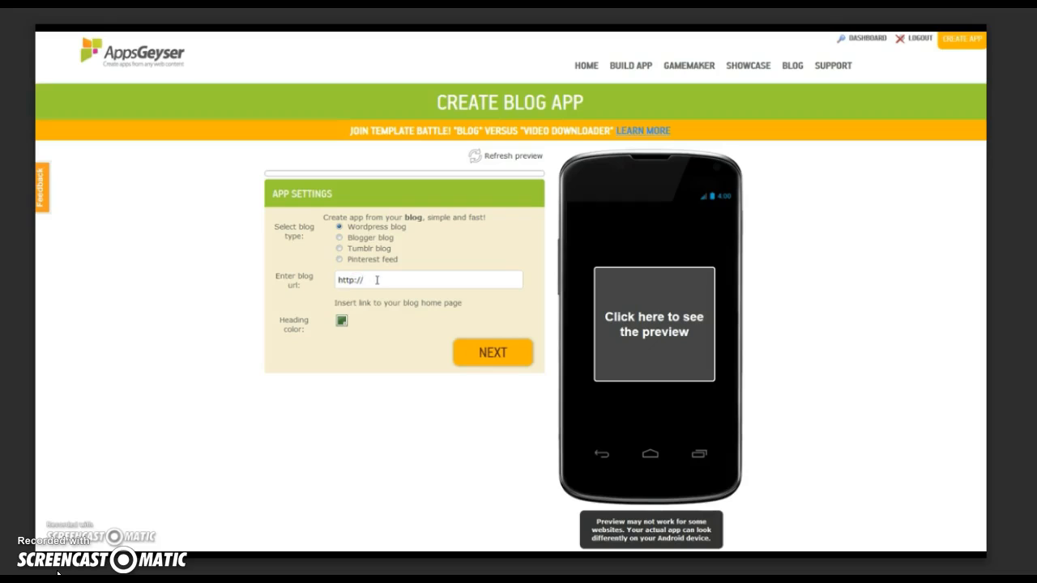
pyautogui.write('www.appsgeyser.com/blog')
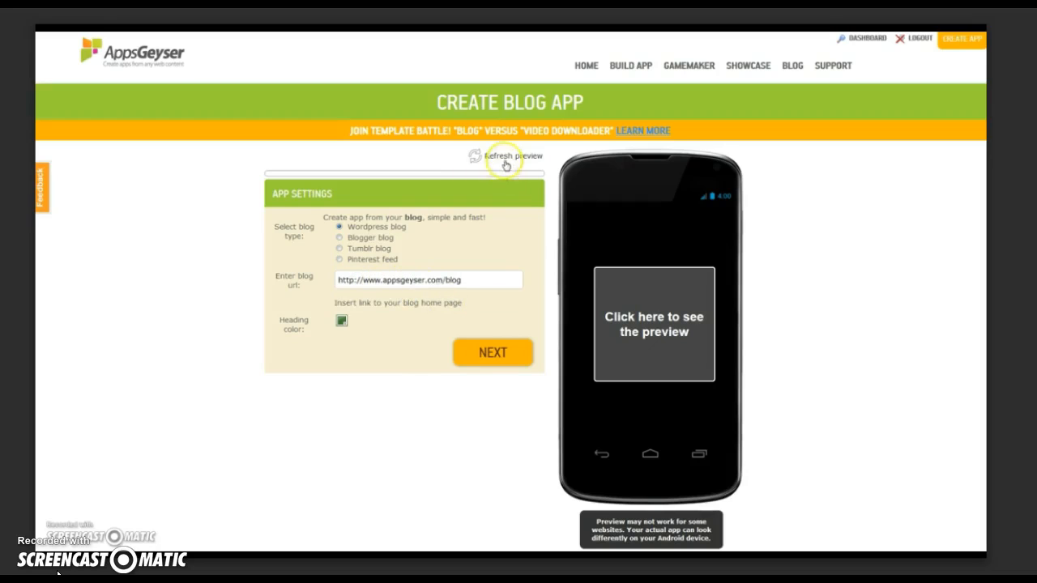
# Load the blog into the phone preview and set the heading colour to yellow
pyautogui.click(653, 324)
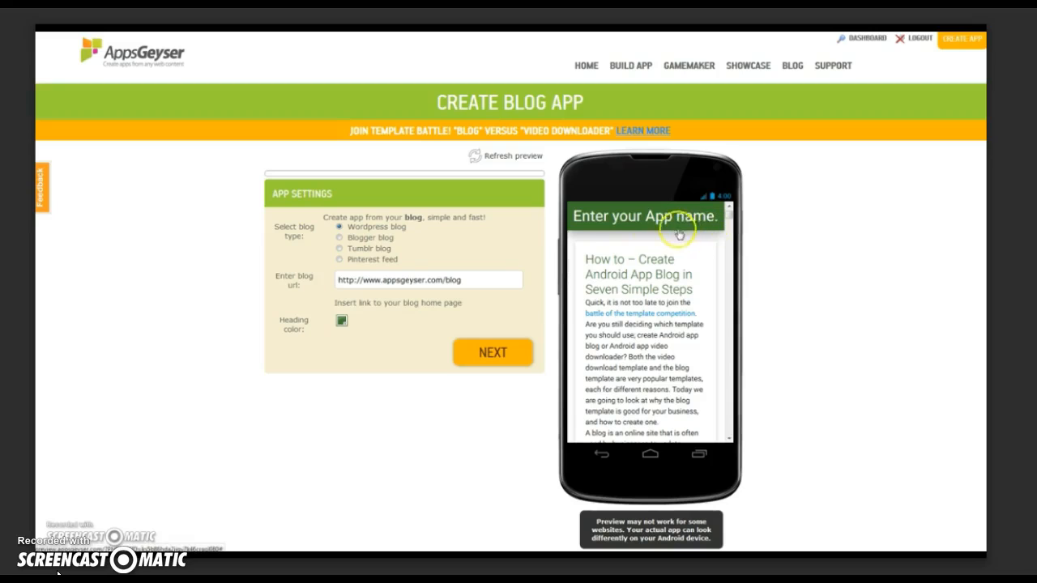
pyautogui.scroll(-3)
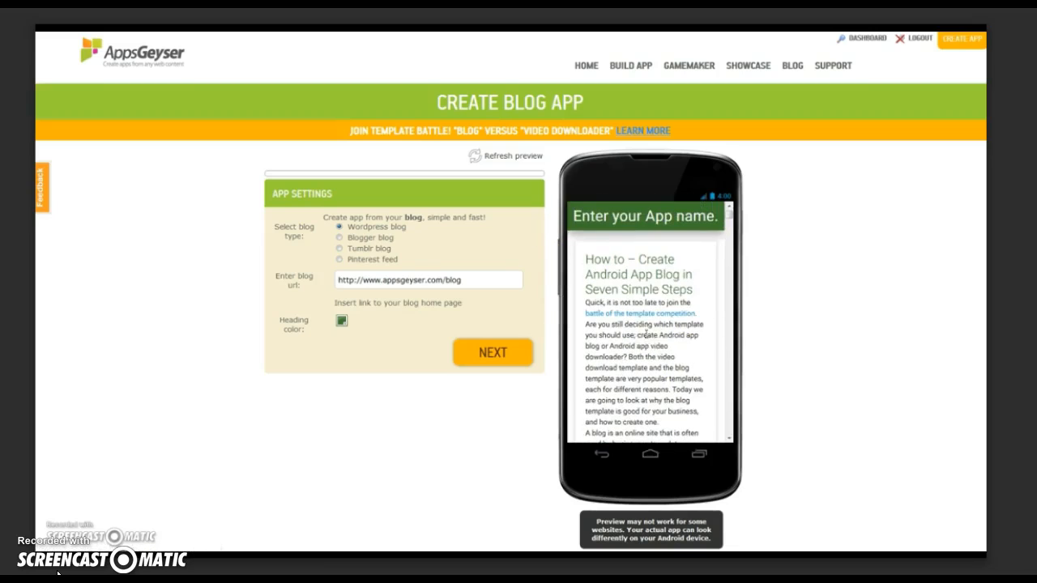
pyautogui.click(341, 320)
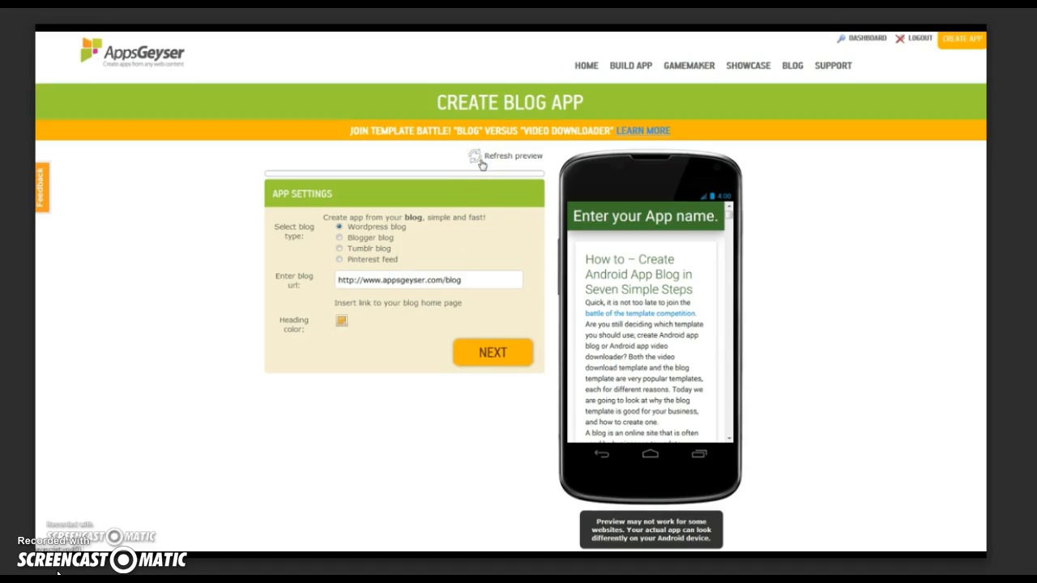
pyautogui.click(600, 228)
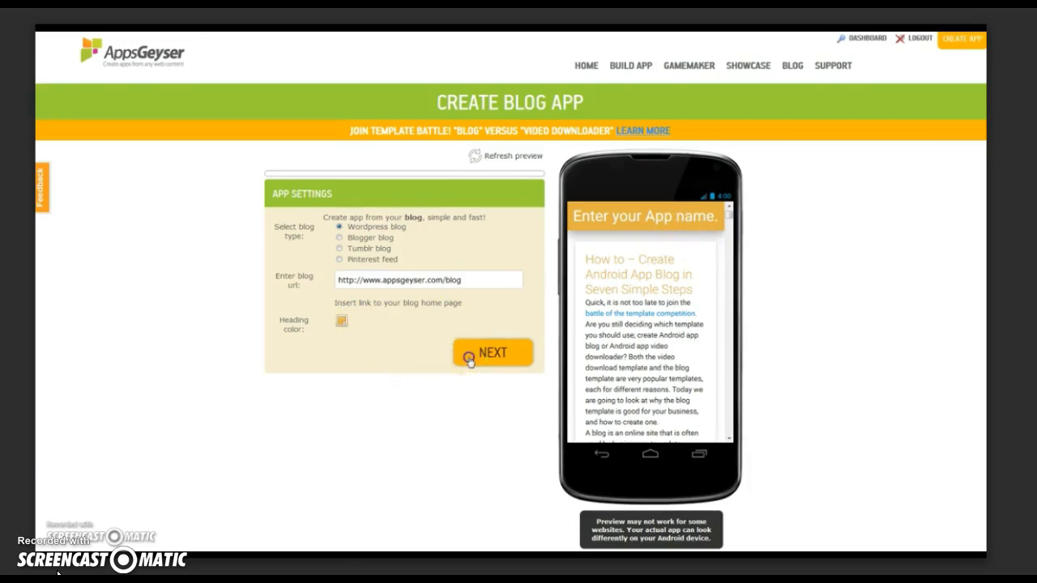
pyautogui.click(492, 352)
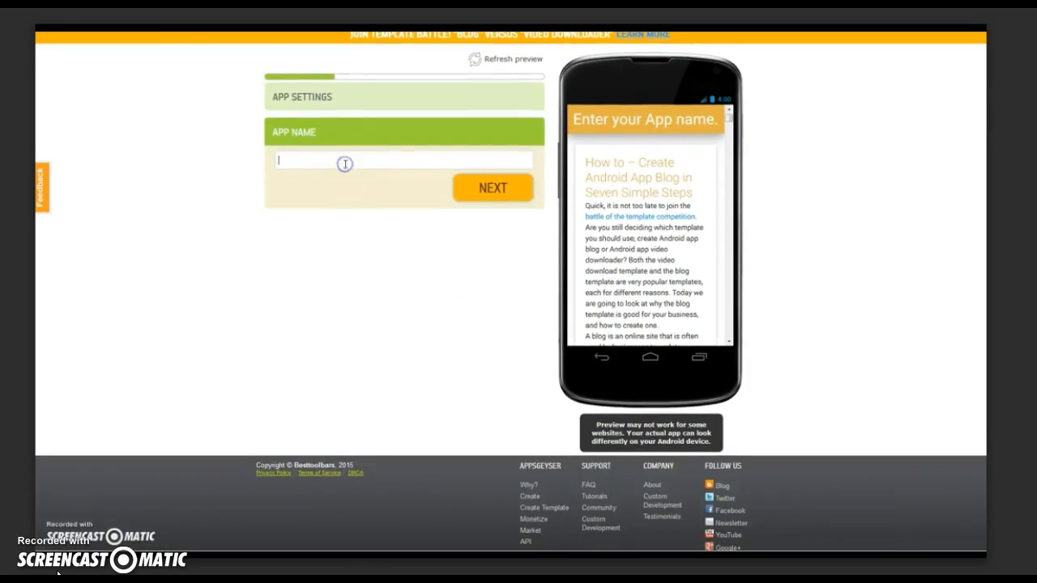
# Enter 'Appsgeyser Blog Latest Articles' as the app name
pyautogui.write('APp')
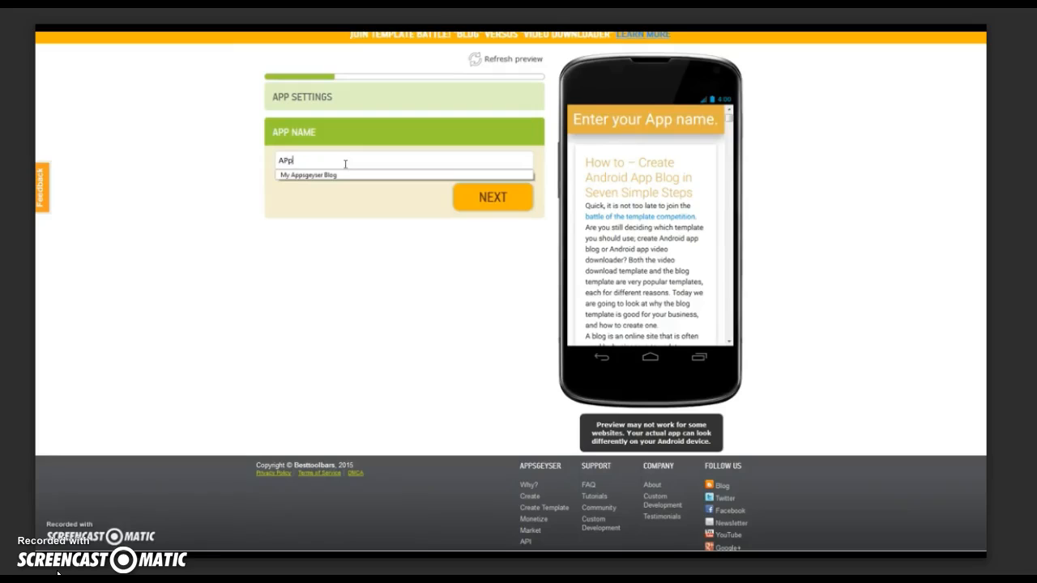
pyautogui.write('Appsgeyser Blog')
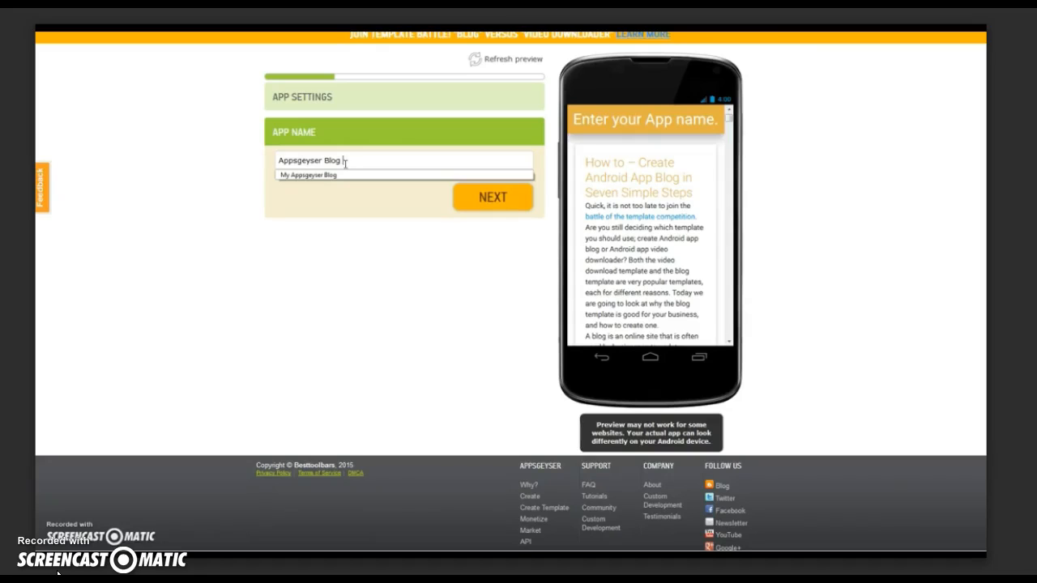
pyautogui.write('latest')
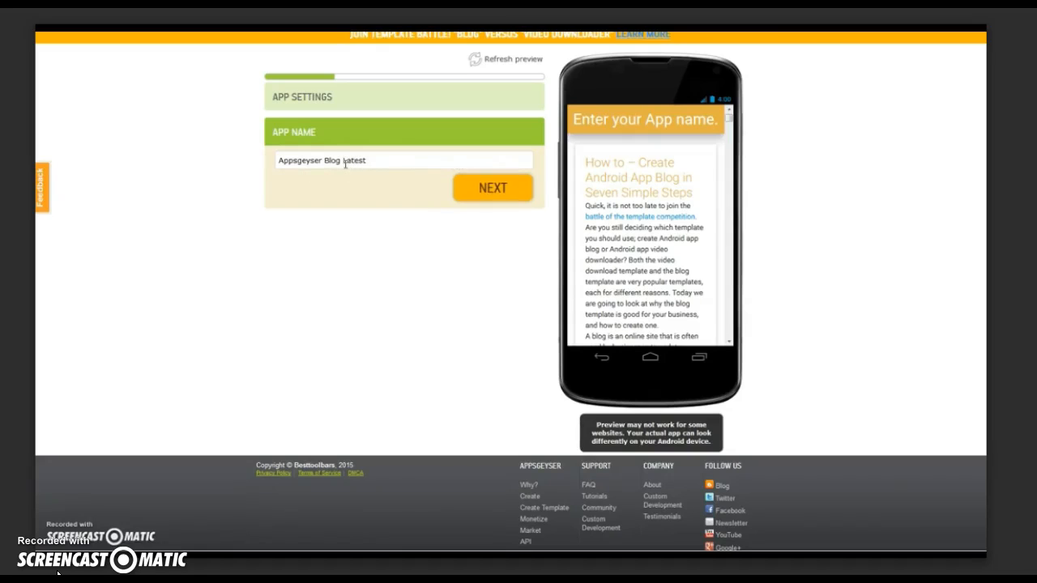
pyautogui.write('Artic')
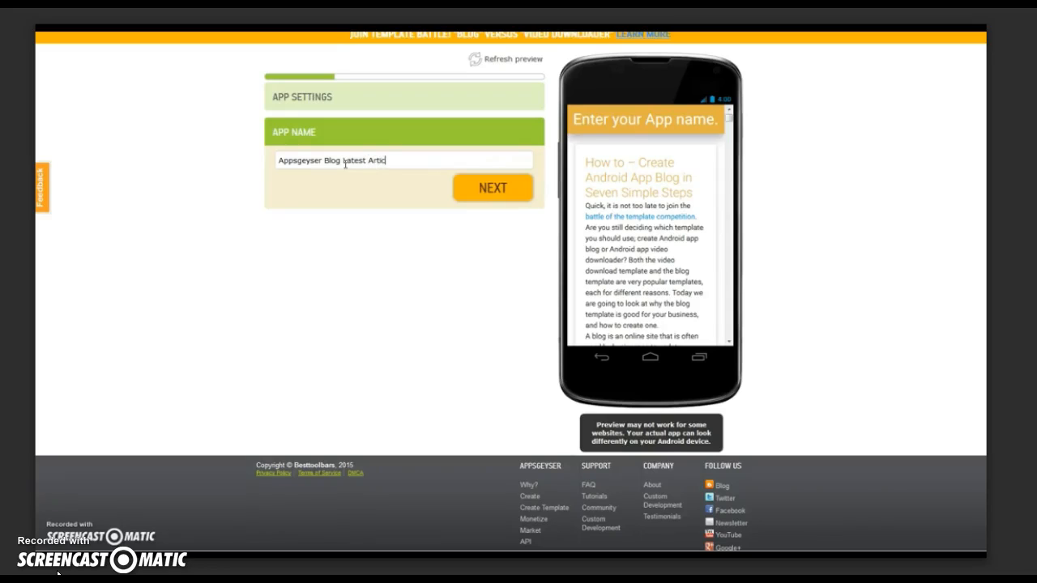
pyautogui.write('les')
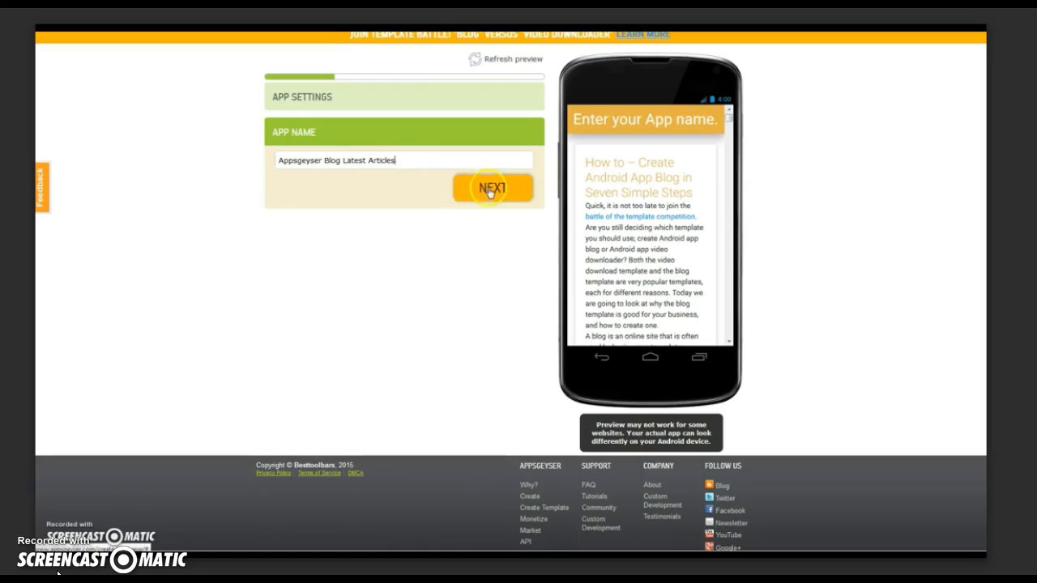
# Set the description to 'See the latest news and posts from AppsGeyser' and keep the default icon
pyautogui.click(492, 188)
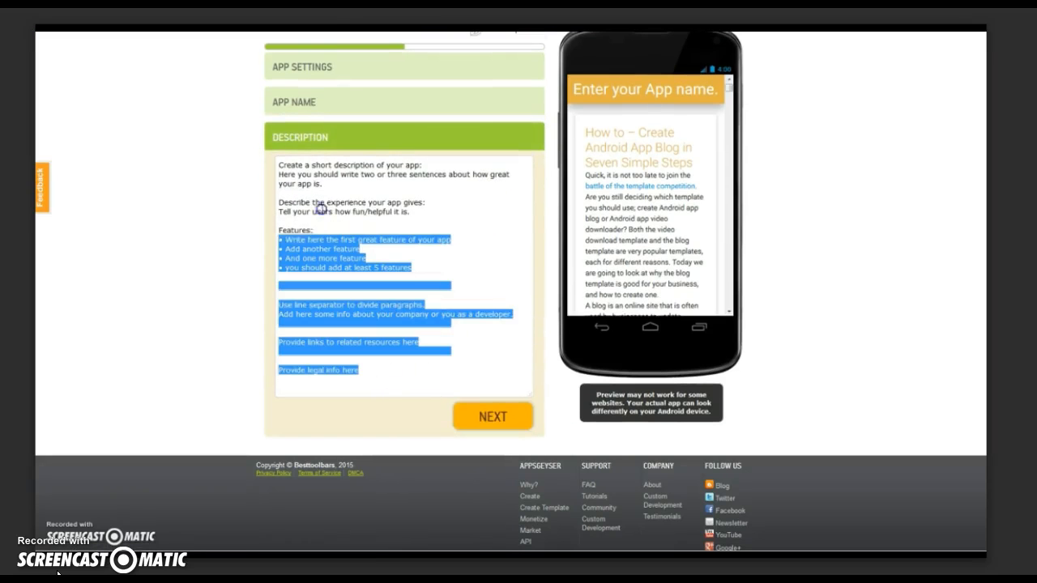
pyautogui.click(279, 158)
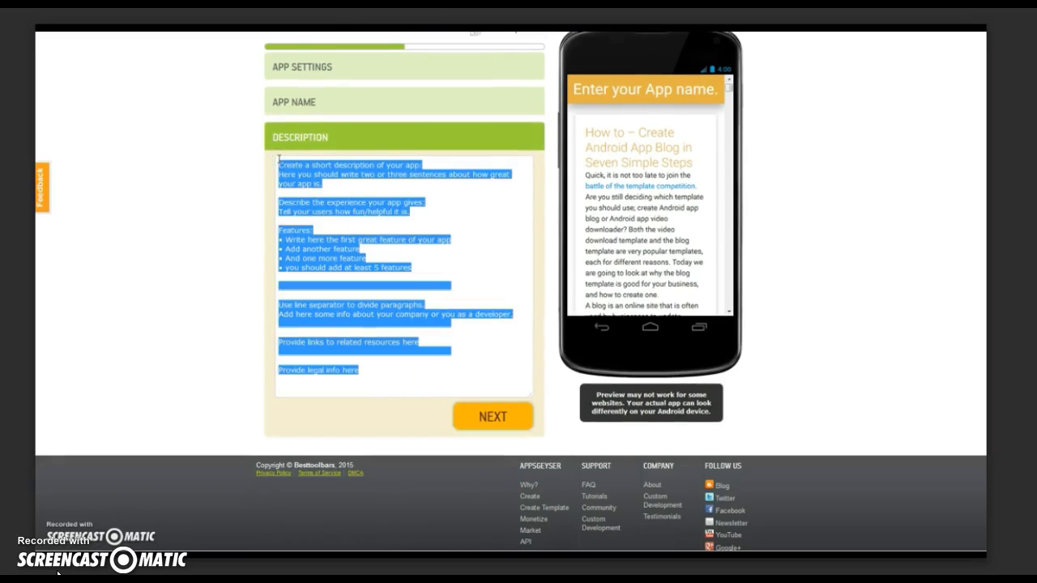
pyautogui.write('See')
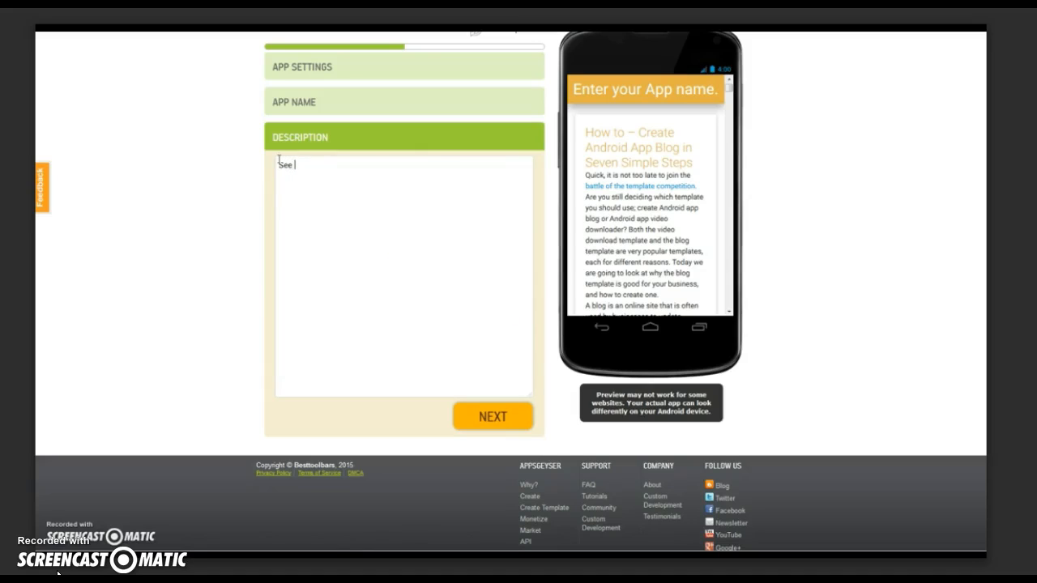
pyautogui.write('the lat')
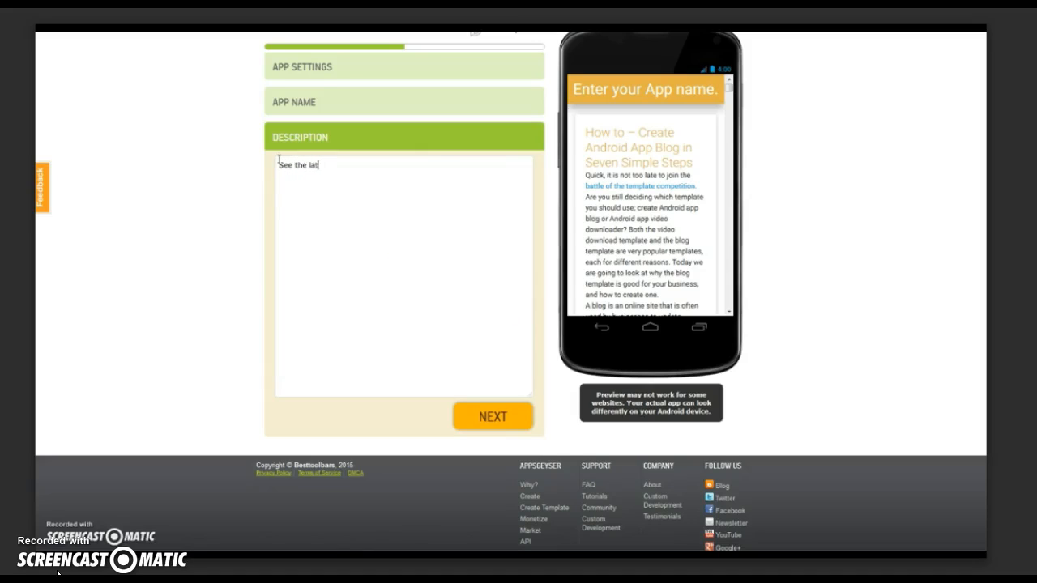
pyautogui.write('est news')
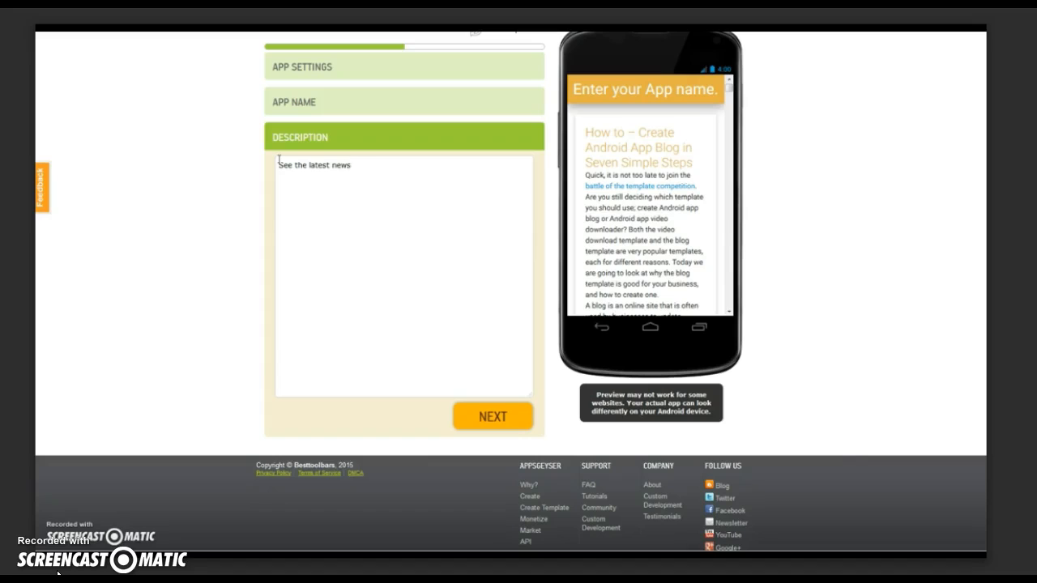
pyautogui.write('and posts from')
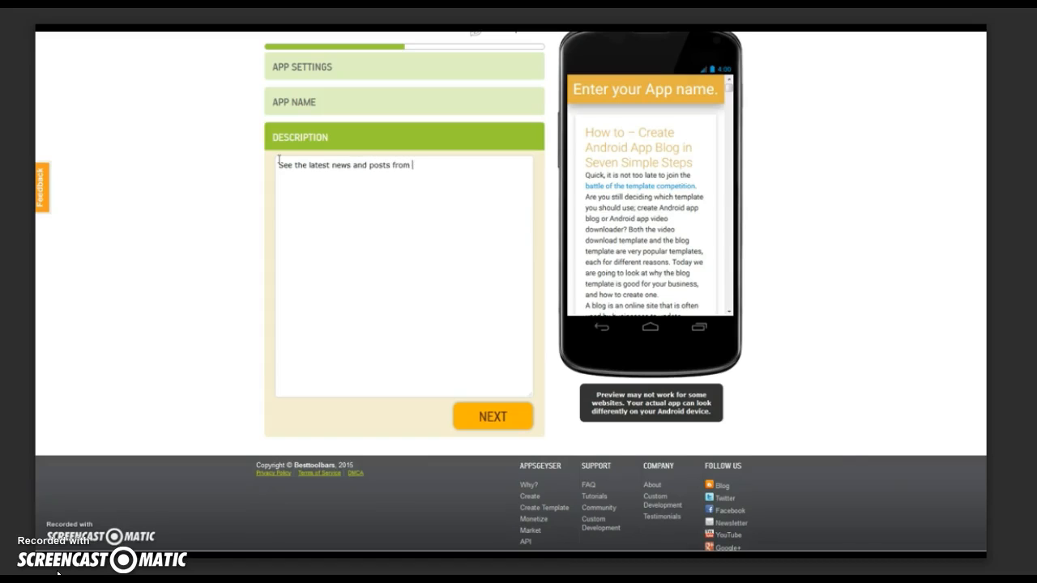
pyautogui.write('AppsGeyser')
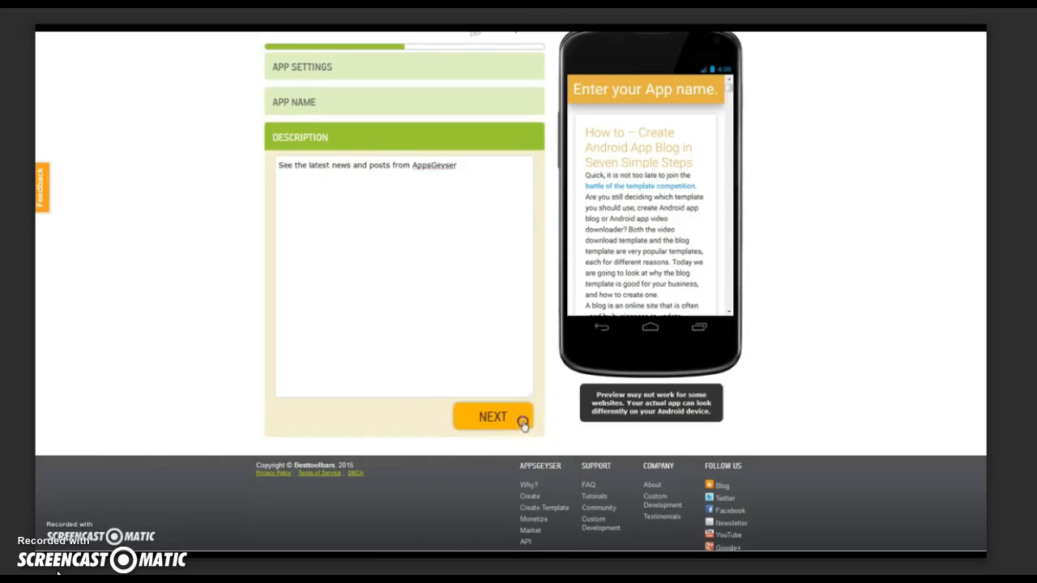
pyautogui.click(492, 416)
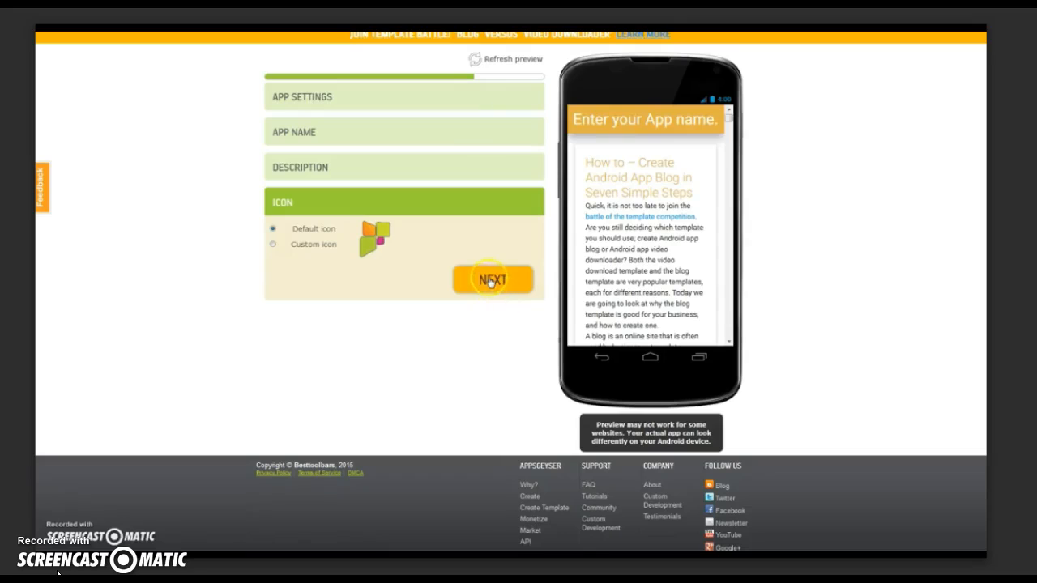
pyautogui.click(491, 279)
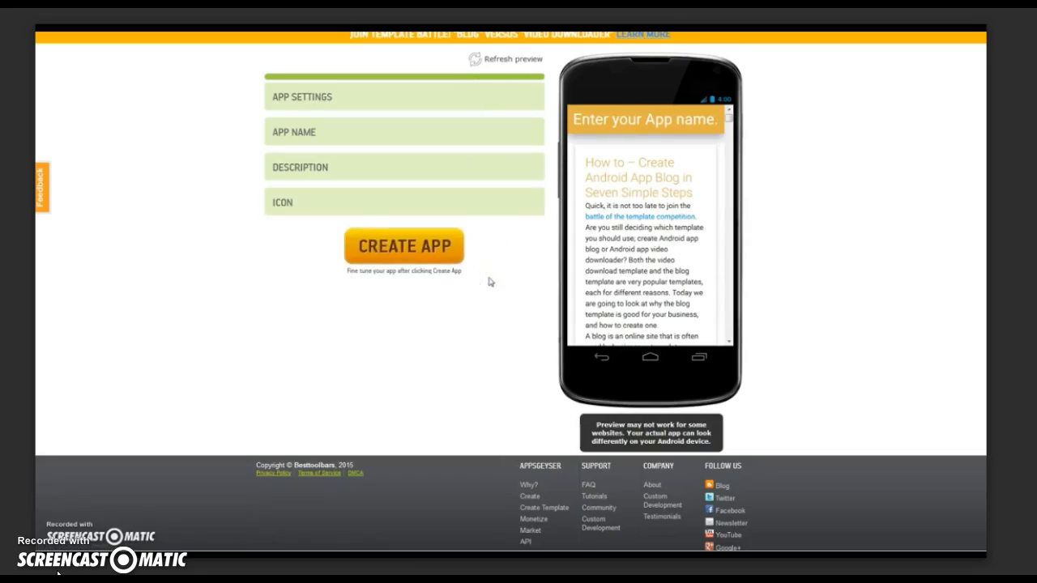